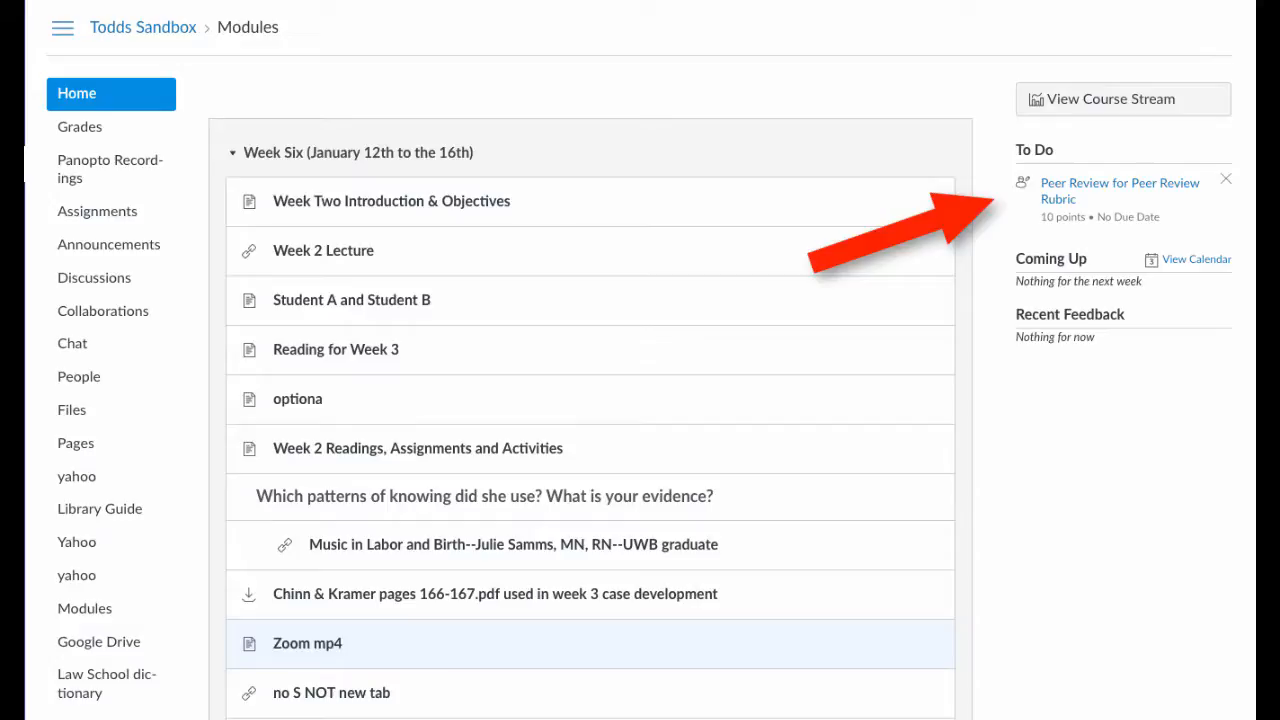
click(97, 211)
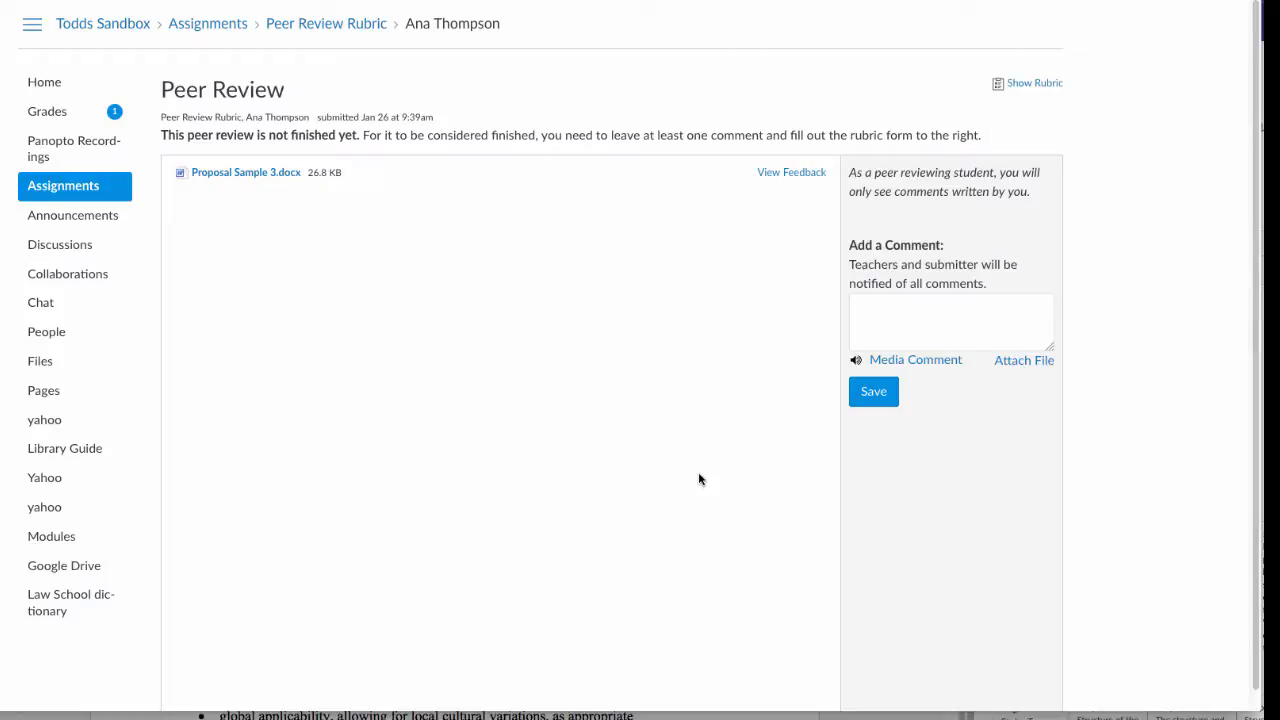
mouse_move(791, 168)
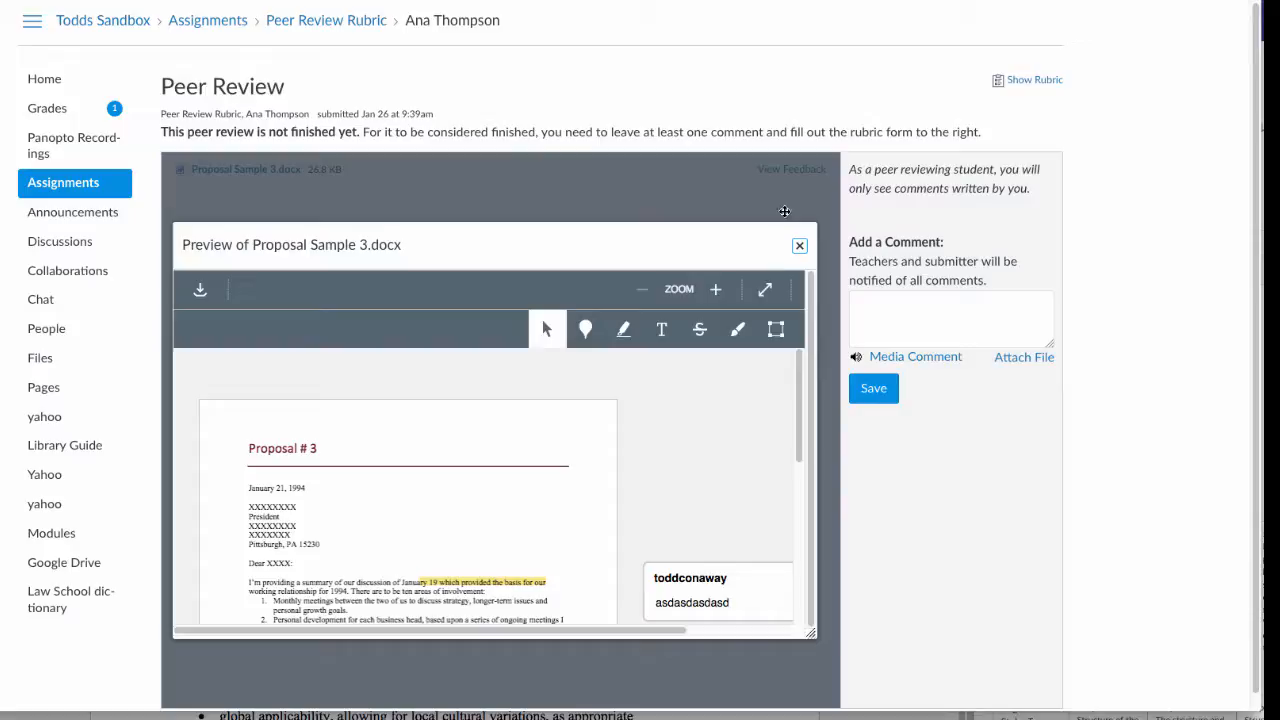
Highlight a passage in the proposal's second item, close the preview, and show the Discussion Rubric
scroll(down, 3)
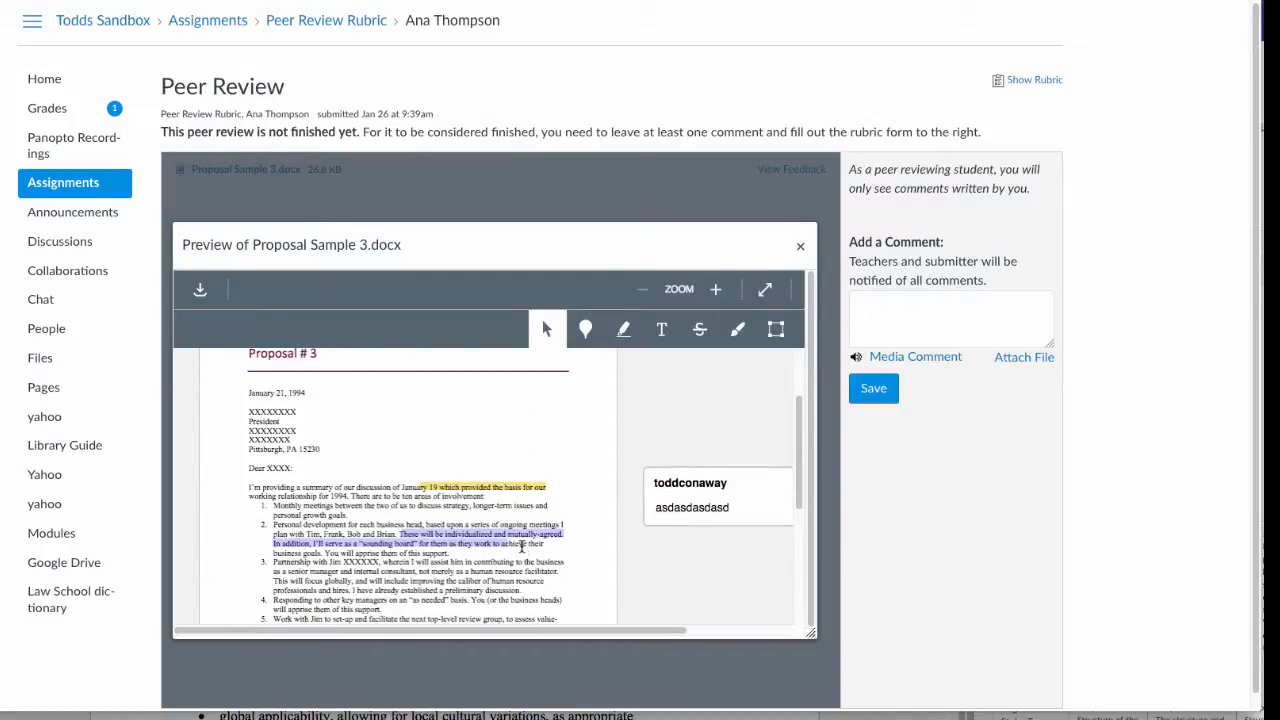
mouse_move(623, 329)
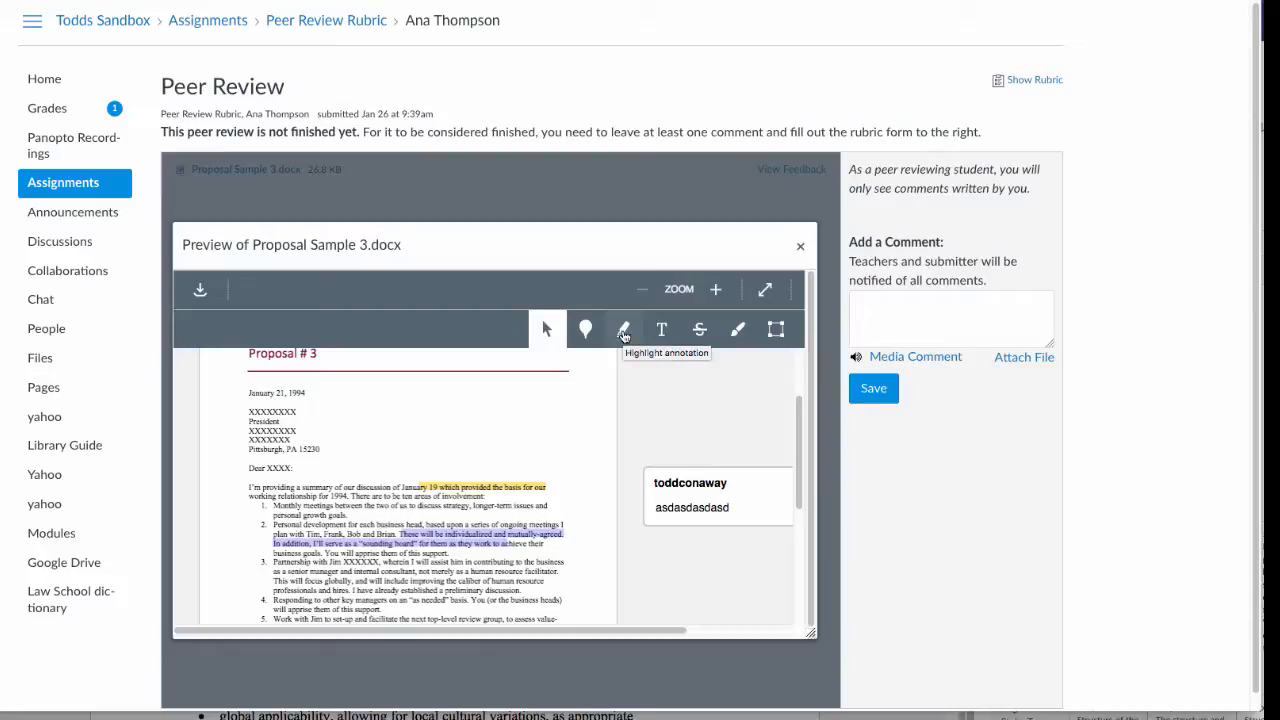
click(623, 329)
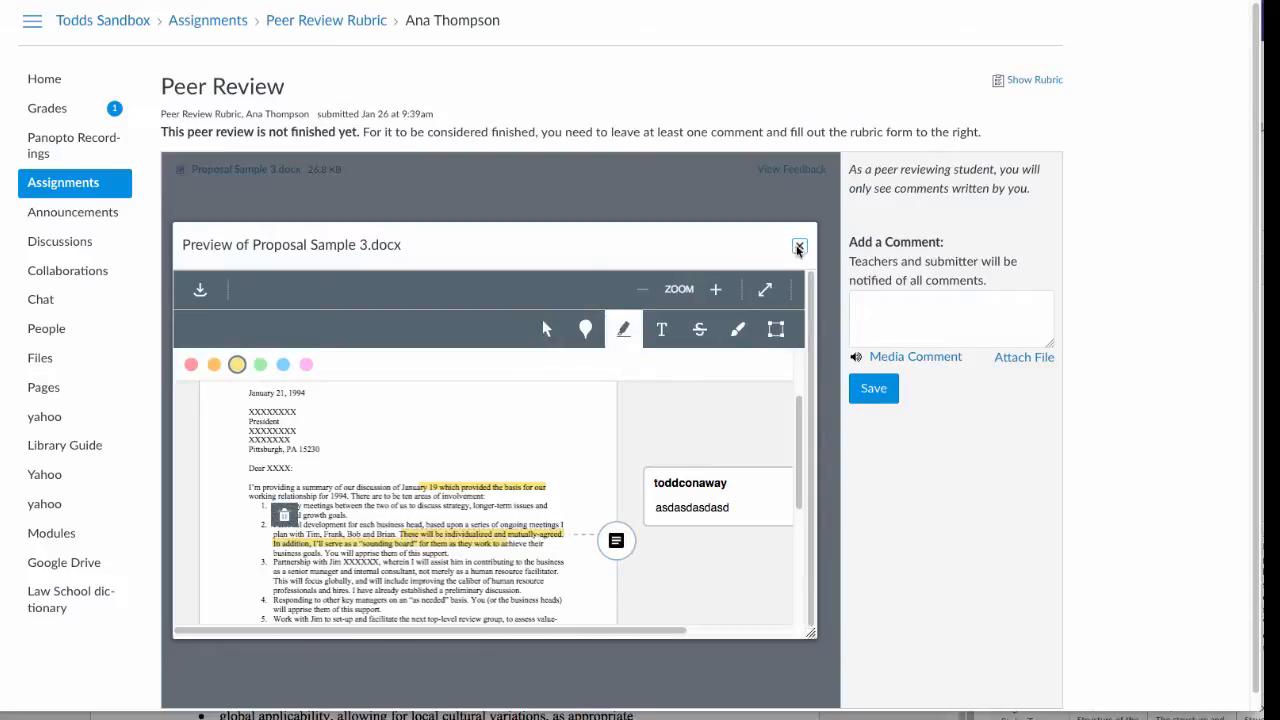
click(799, 247)
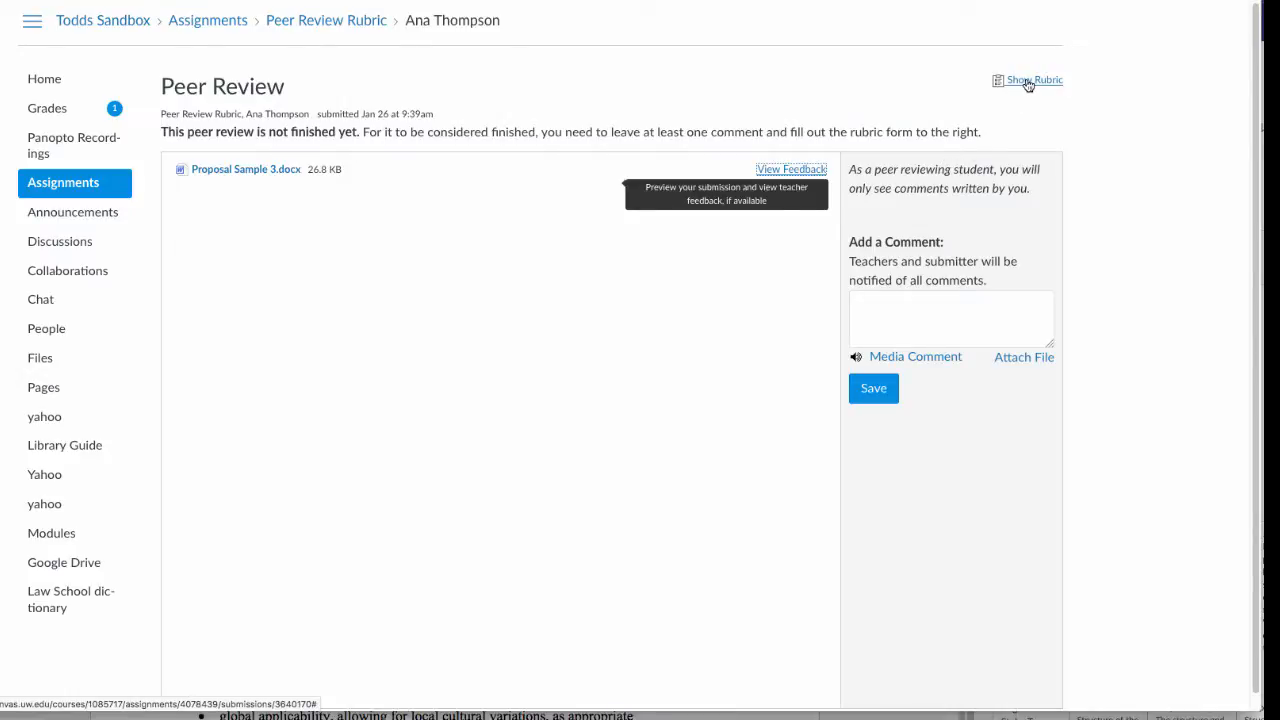
click(1035, 80)
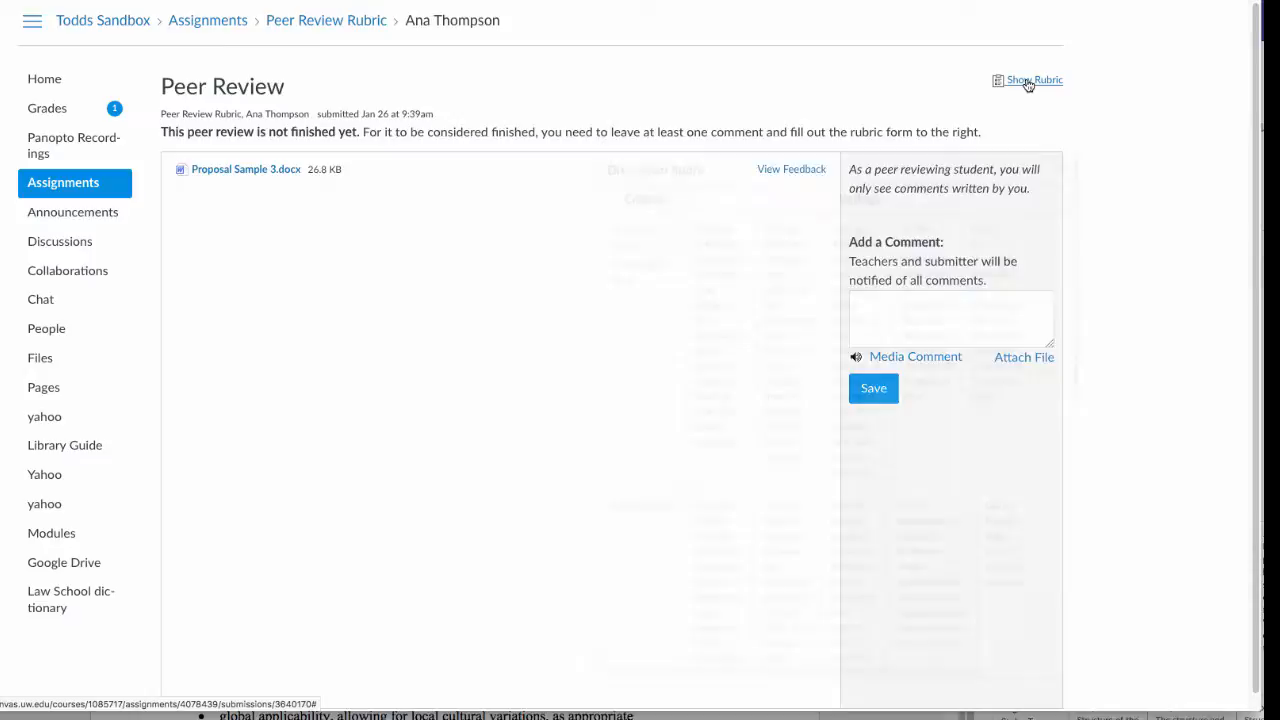
click(1034, 79)
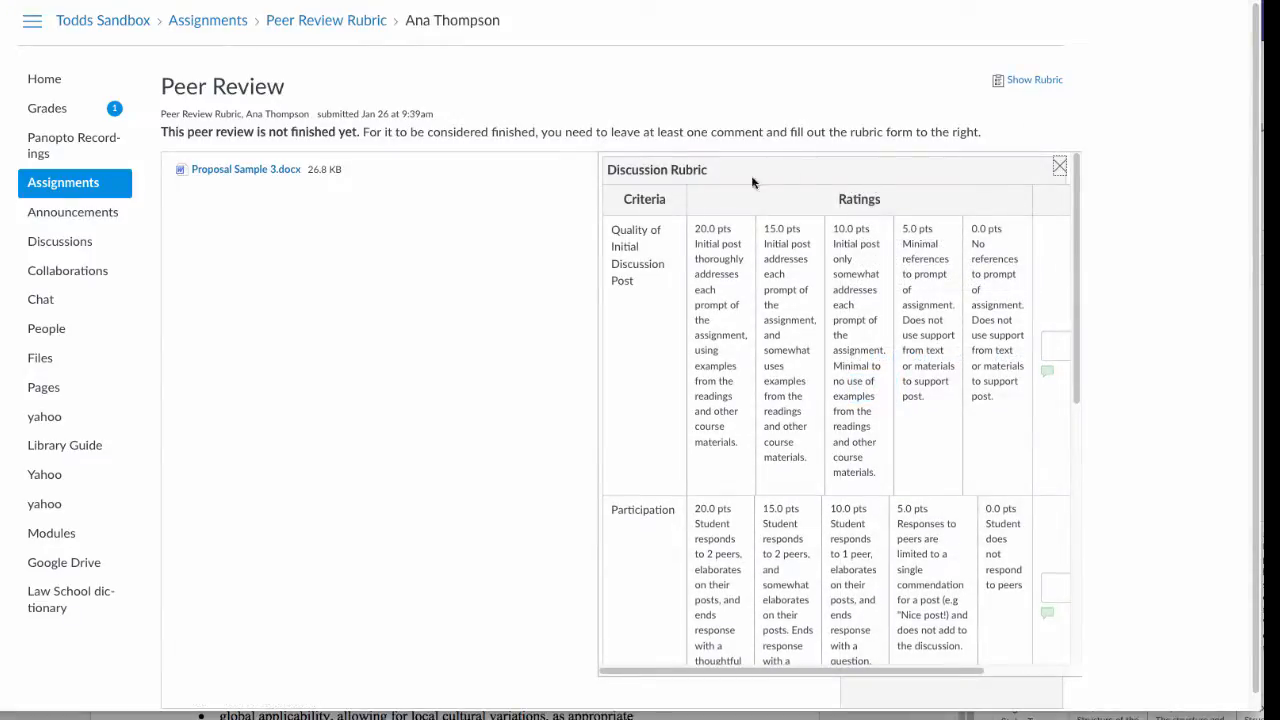
Rate Quality of Initial Discussion Post, then Grammar, Punctuation & Spelling at 0 points
click(856, 350)
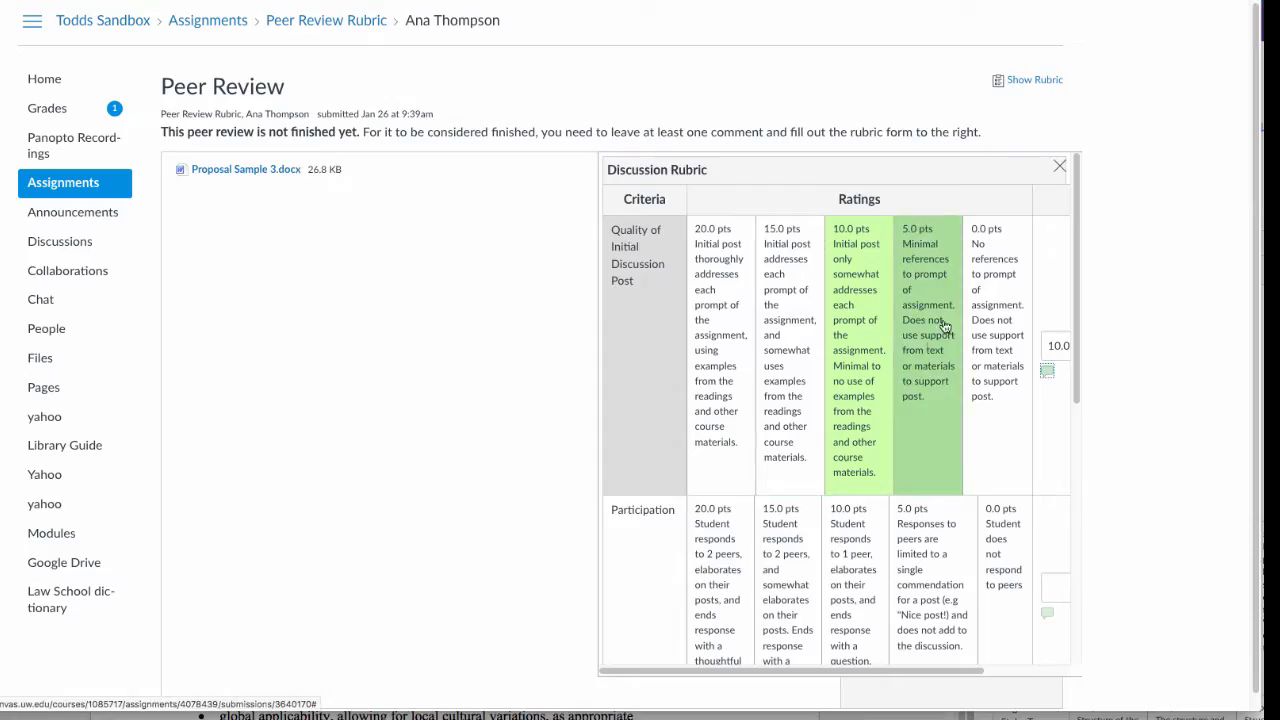
scroll(down, 3)
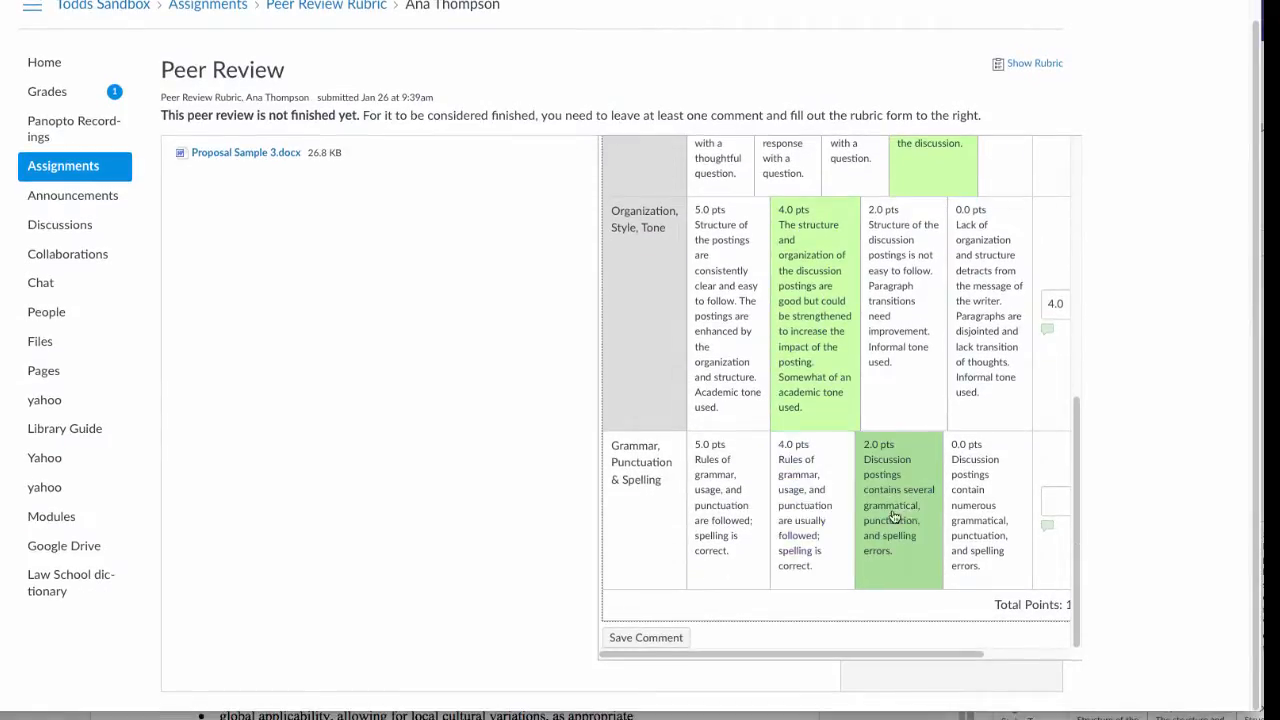
click(987, 505)
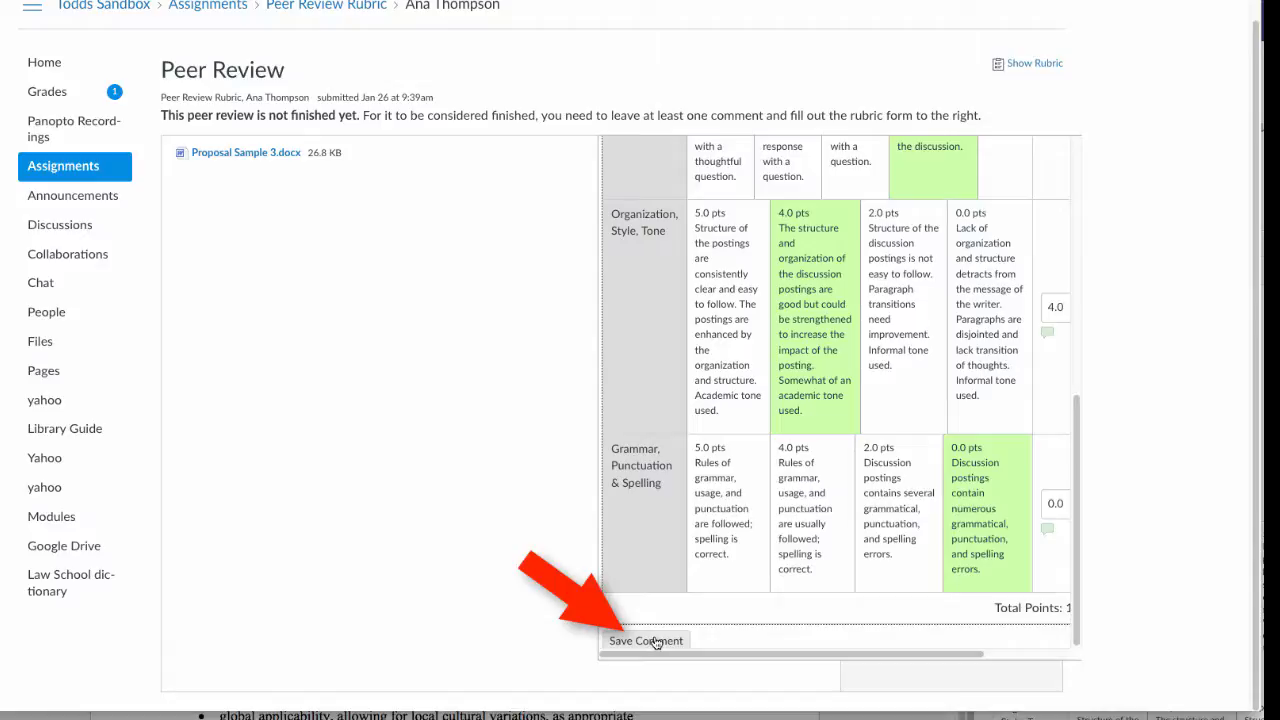
mouse_move(675, 641)
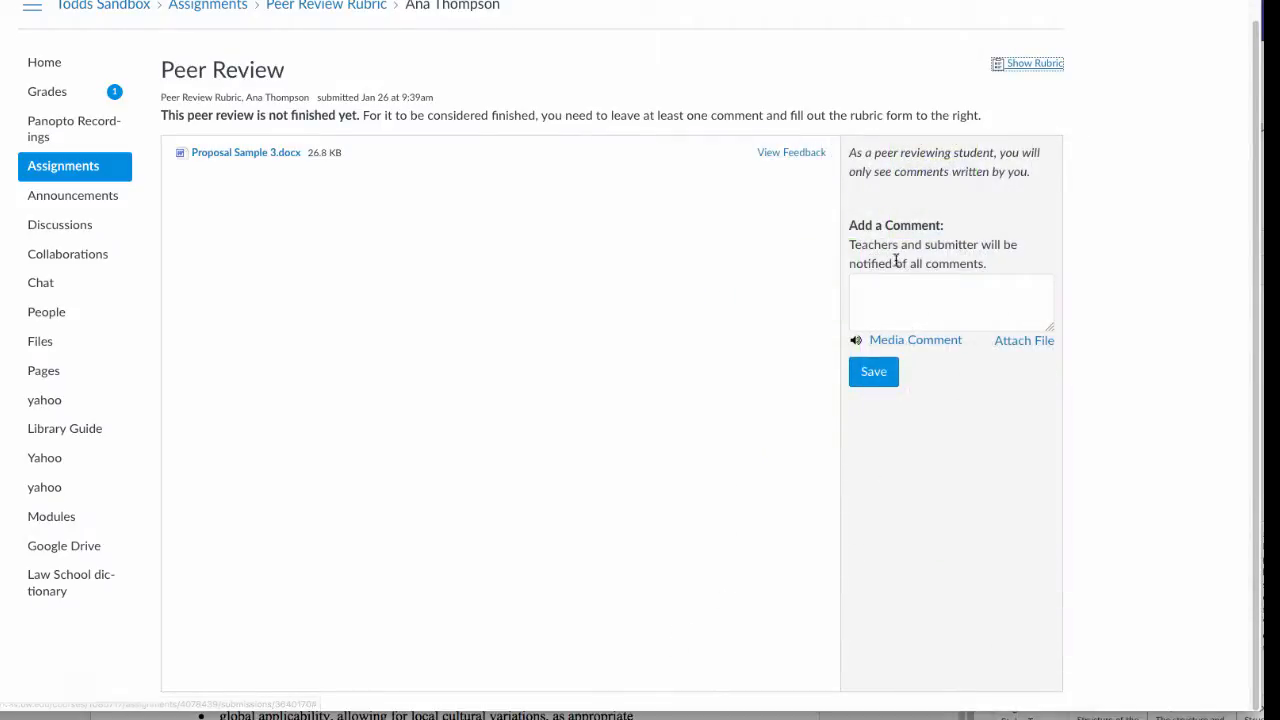
Begin typing the peer review comment, starting with 'Fi'
text(Fi)
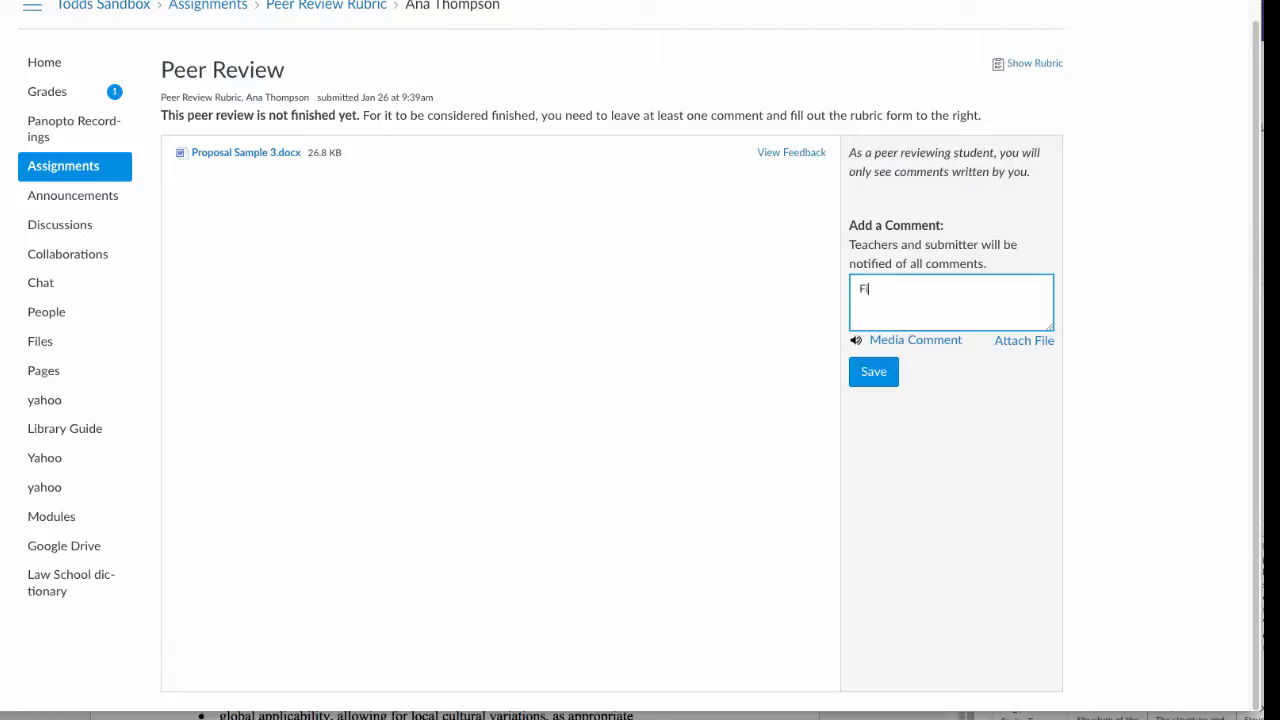